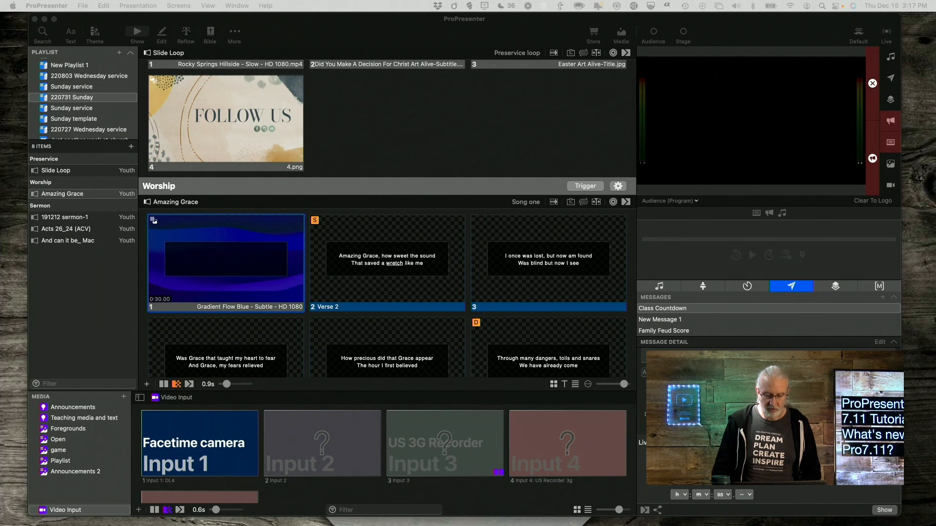
pyautogui.moveTo(467, 262)
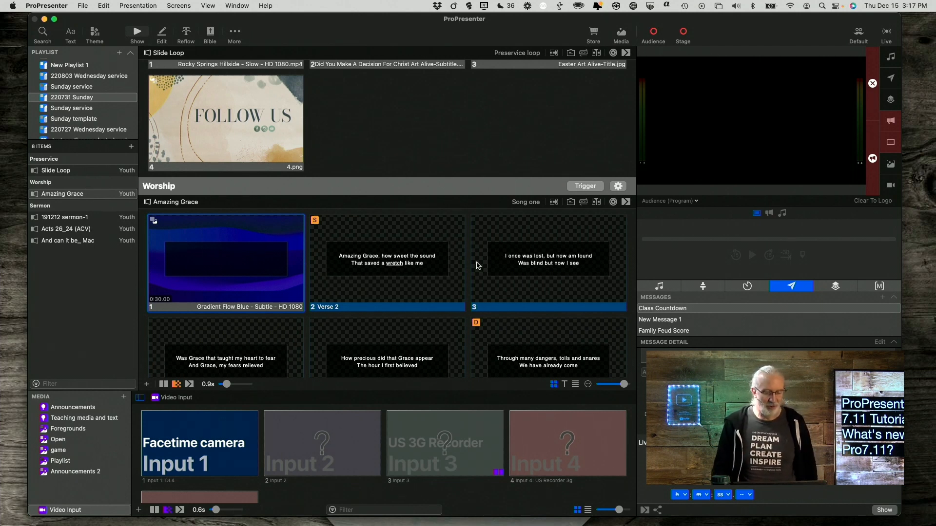
pyautogui.moveTo(481, 266)
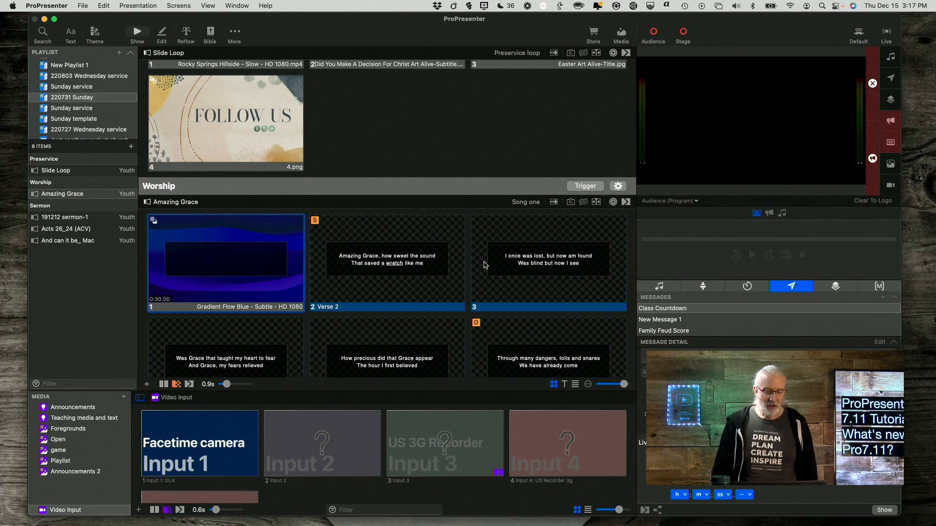
pyautogui.moveTo(462, 301)
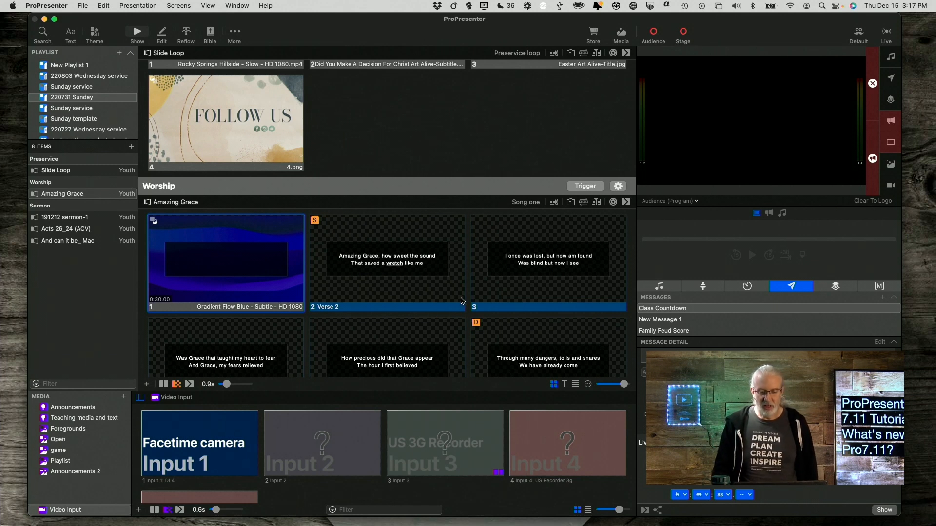
pyautogui.moveTo(411, 285)
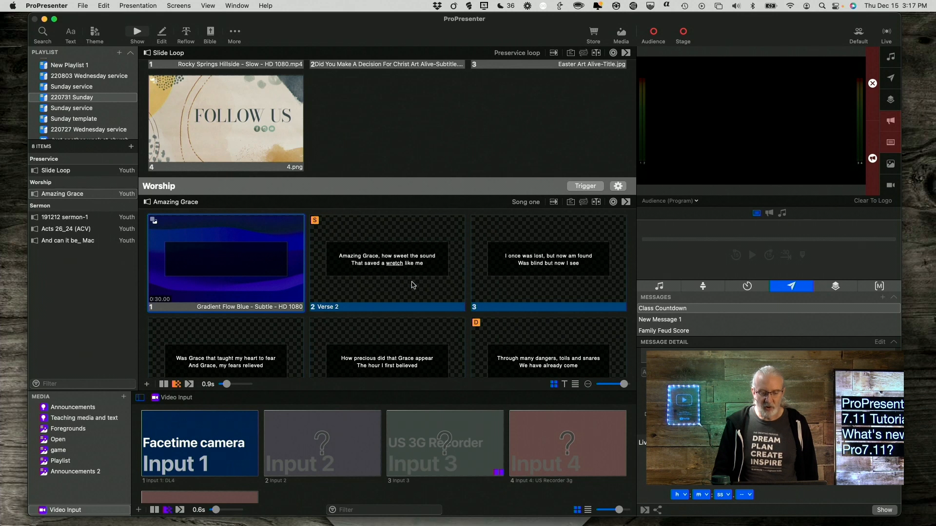
pyautogui.moveTo(287, 246)
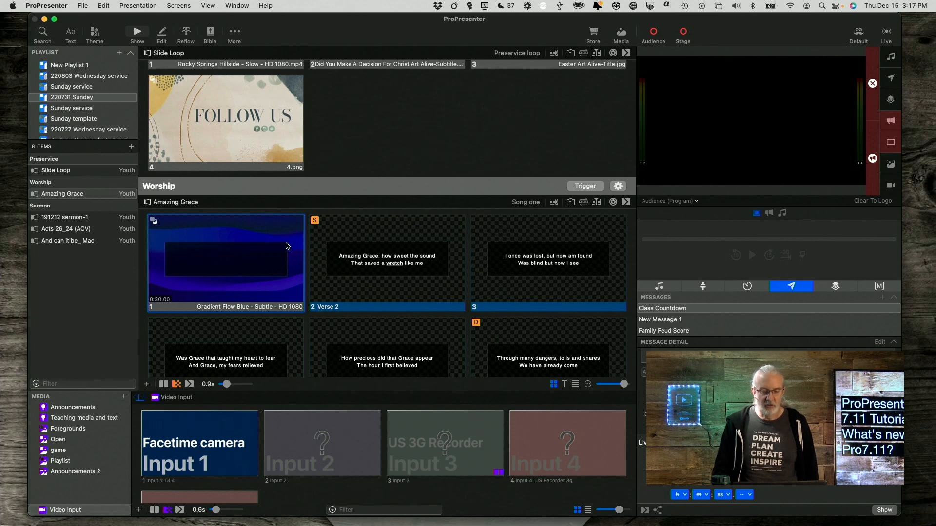
pyautogui.moveTo(266, 233)
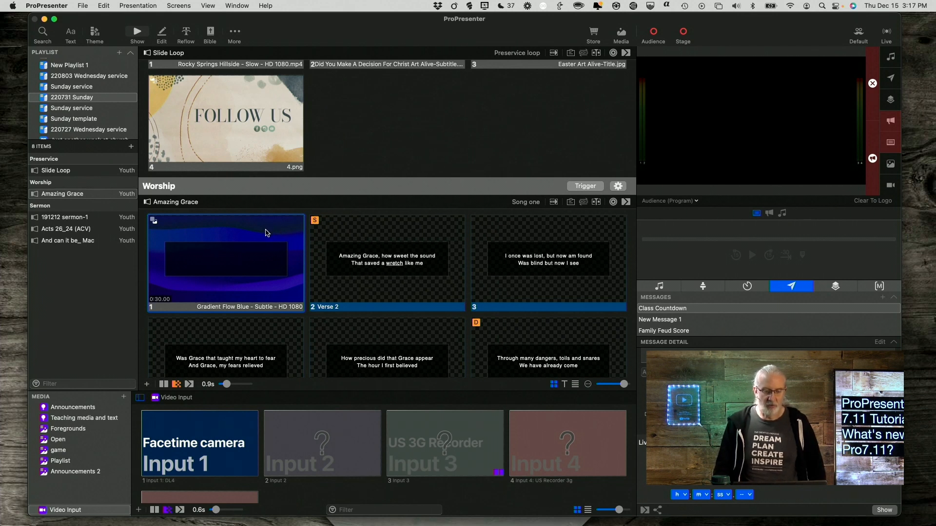
# - Send the Amazing Grace opening slide with the Gradient Flow Blue video to the live output
pyautogui.click(225, 262)
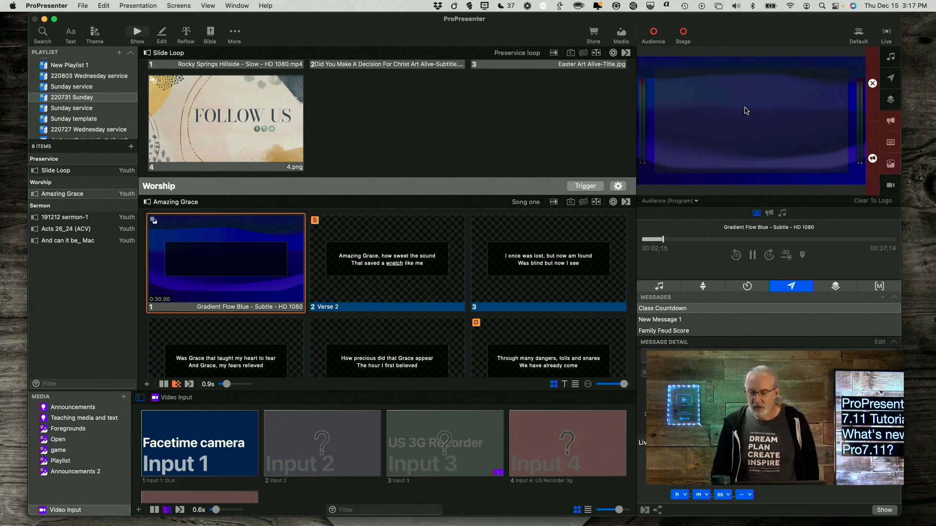
pyautogui.moveTo(755, 127)
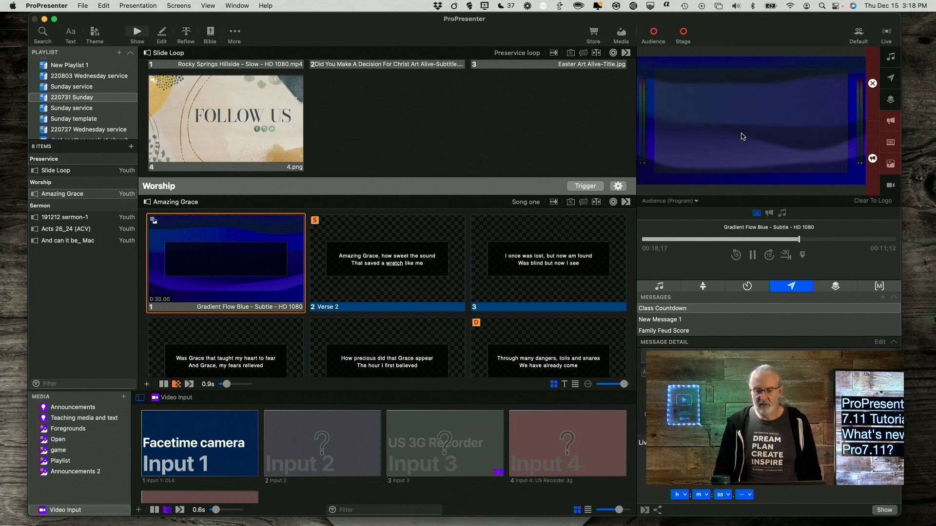
pyautogui.moveTo(720, 127)
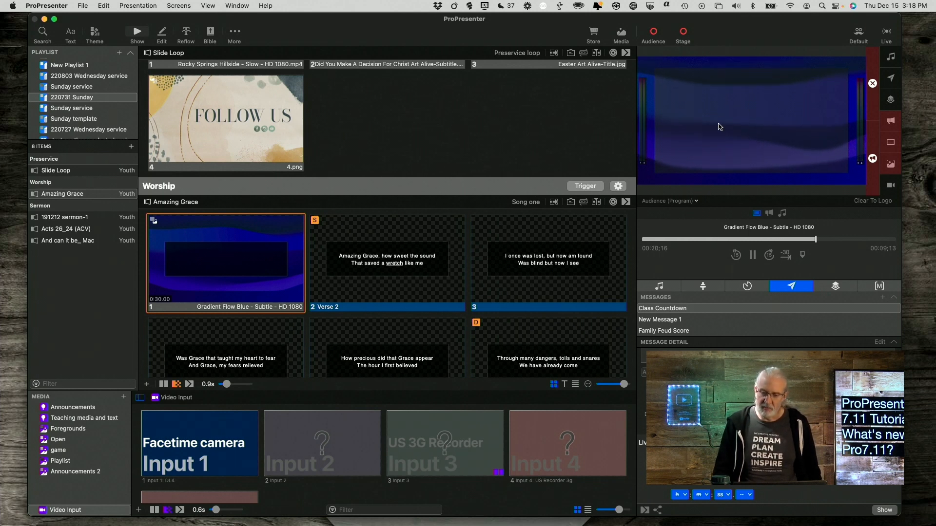
pyautogui.moveTo(656, 135)
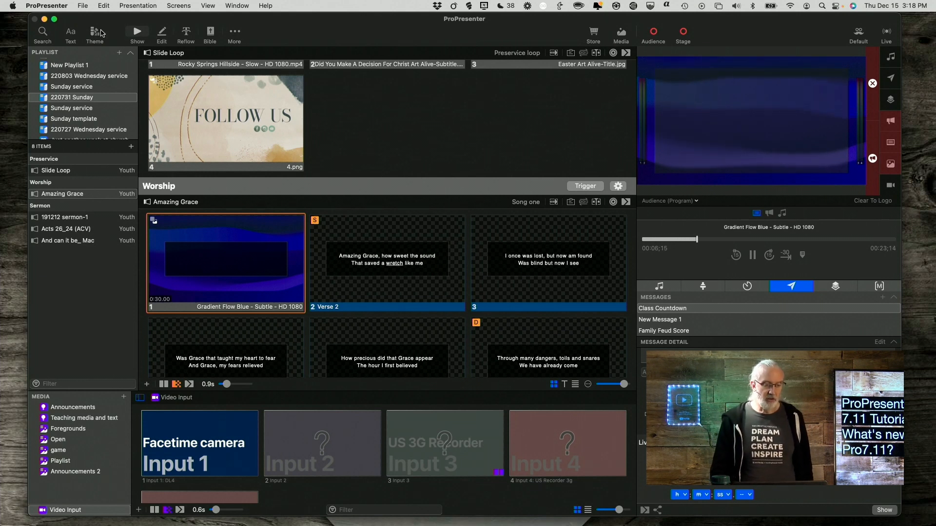
pyautogui.click(94, 33)
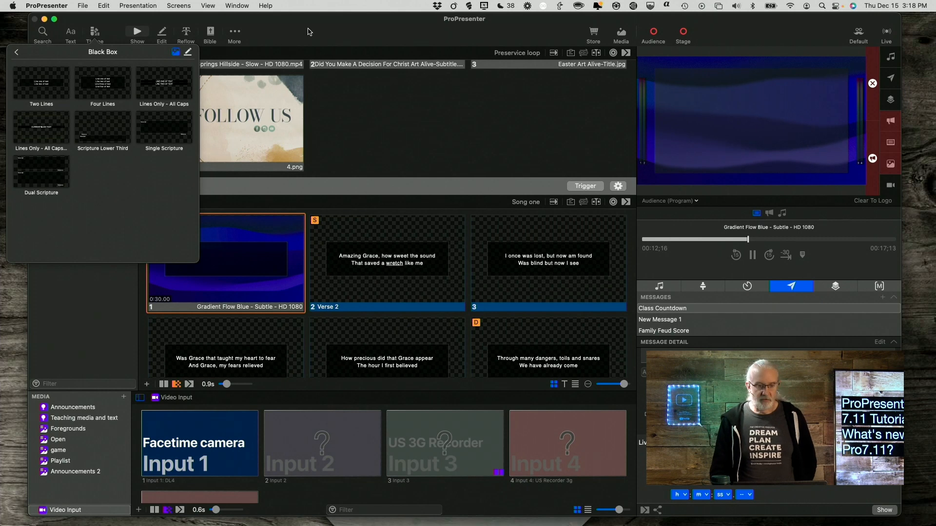
pyautogui.click(17, 52)
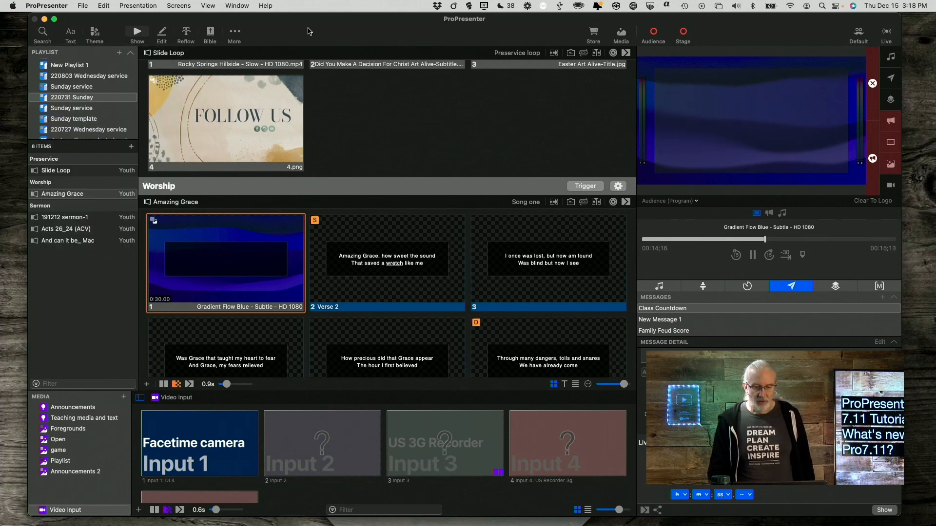